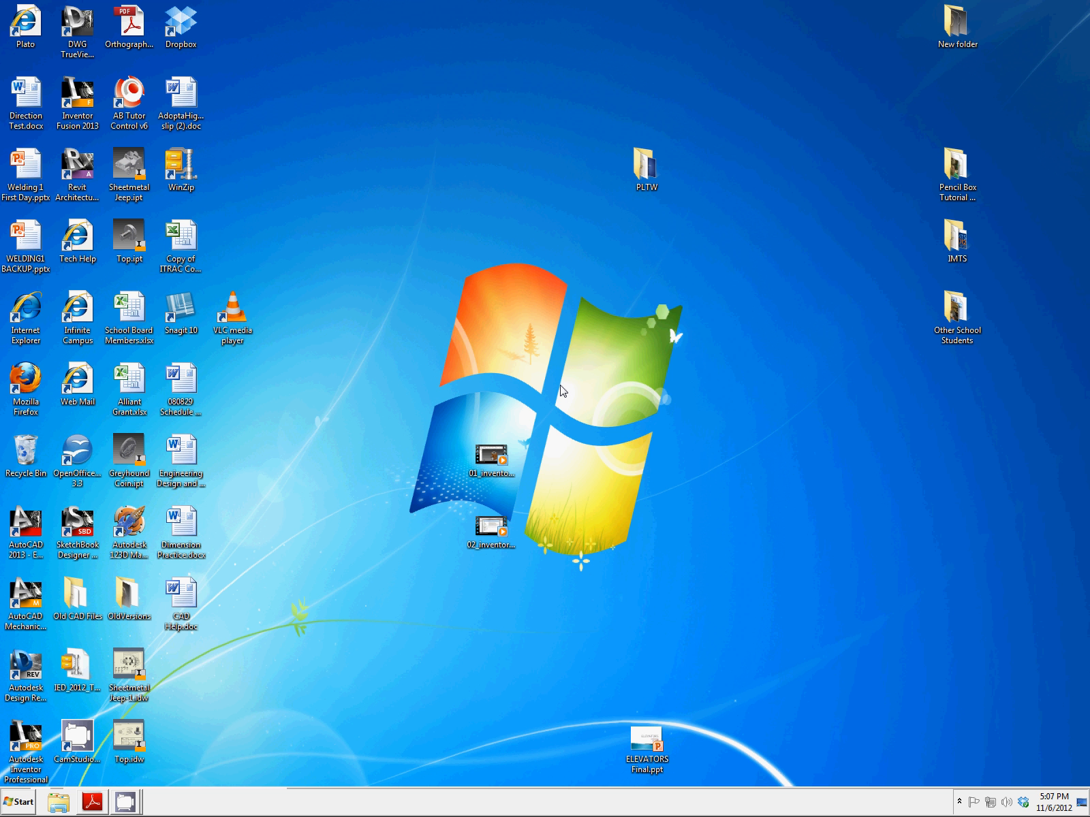
{"action": "mouse_move", "coordinate": [446, 345]}
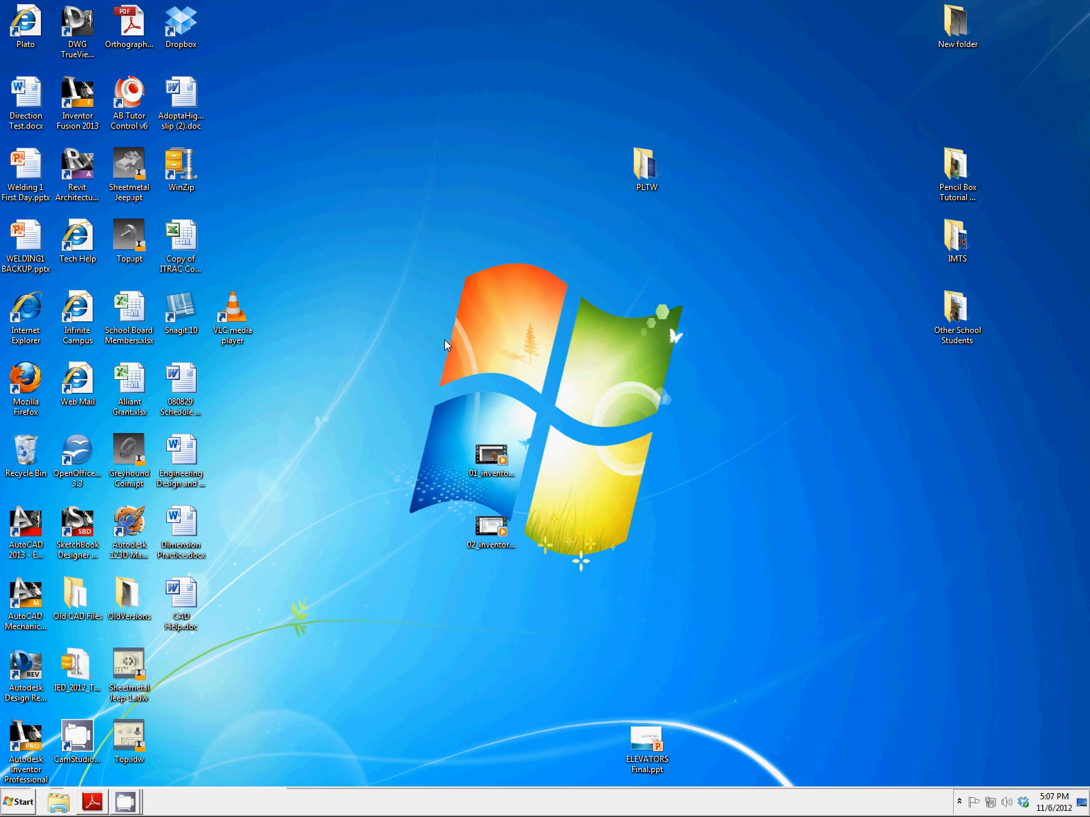
{"action": "mouse_move", "coordinate": [439, 351]}
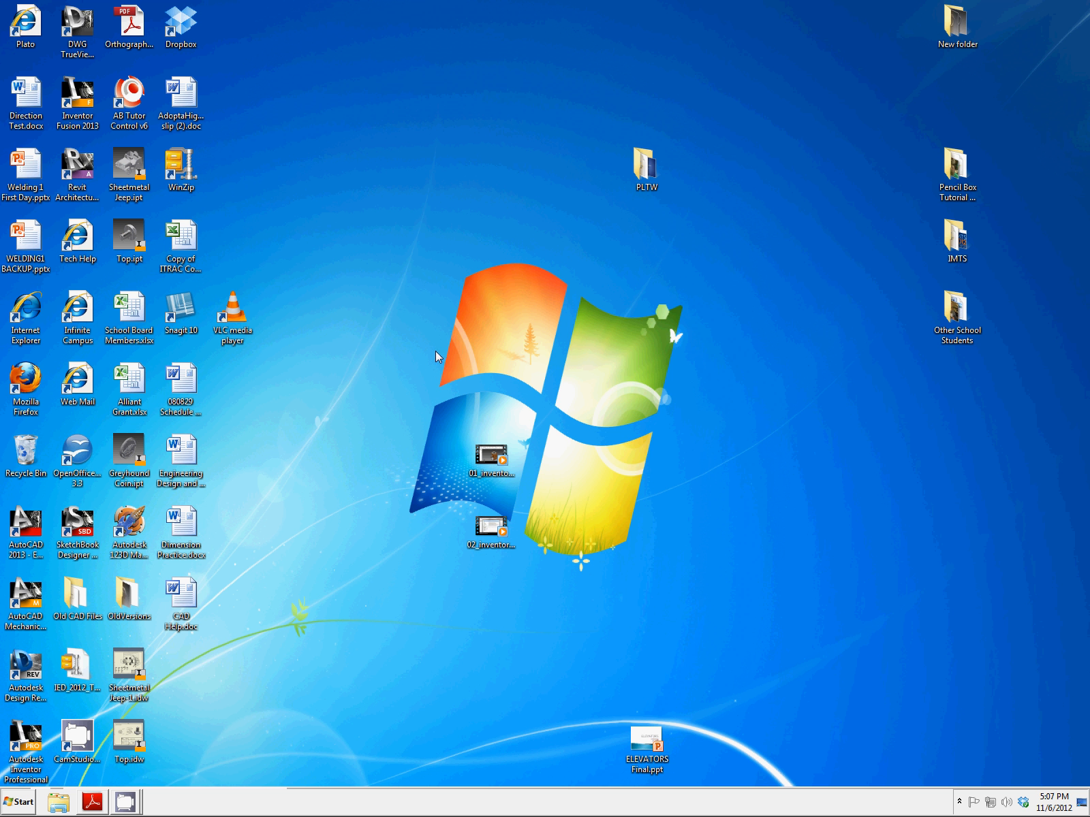
{"action": "mouse_move", "coordinate": [43, 741]}
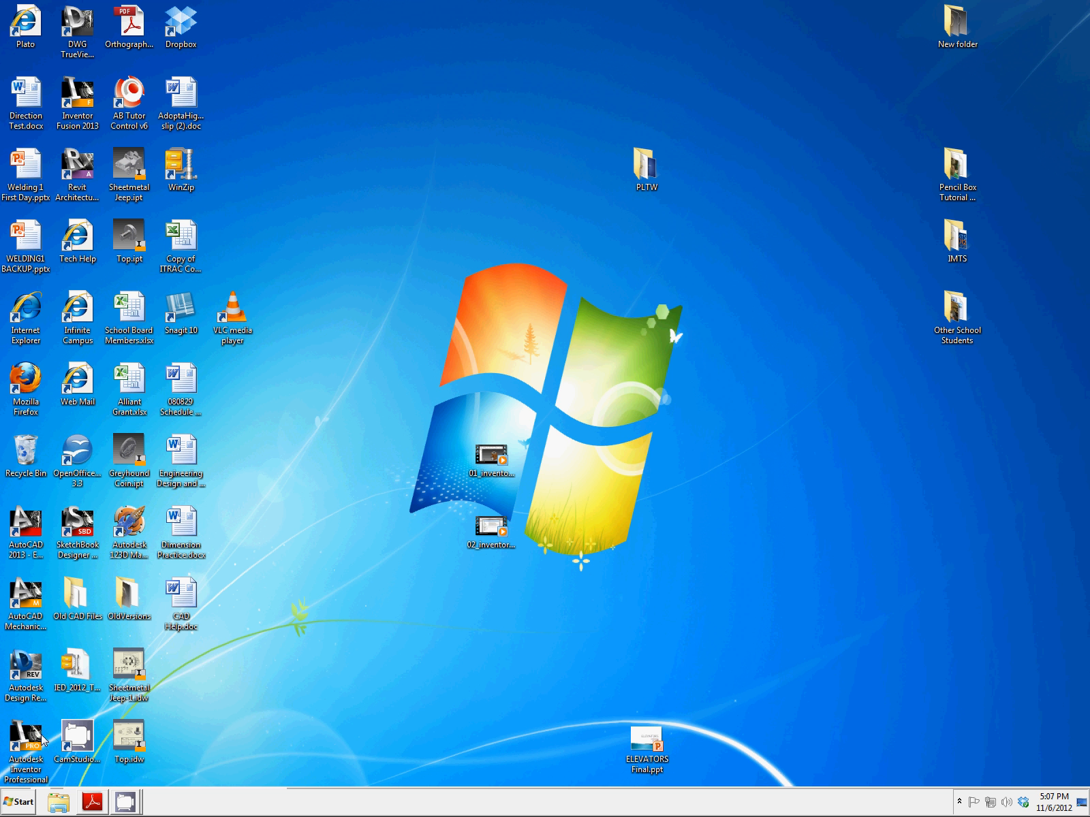
{"action": "mouse_move", "coordinate": [26, 746]}
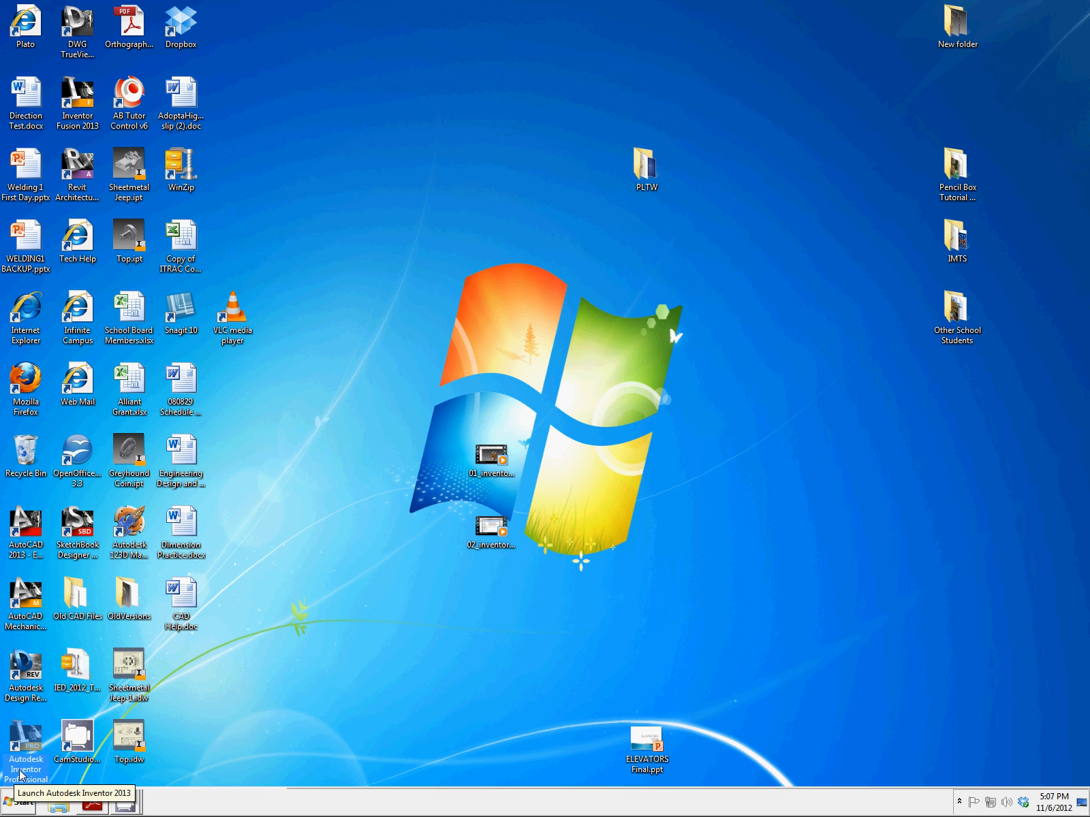
{"action": "mouse_move", "coordinate": [93, 102]}
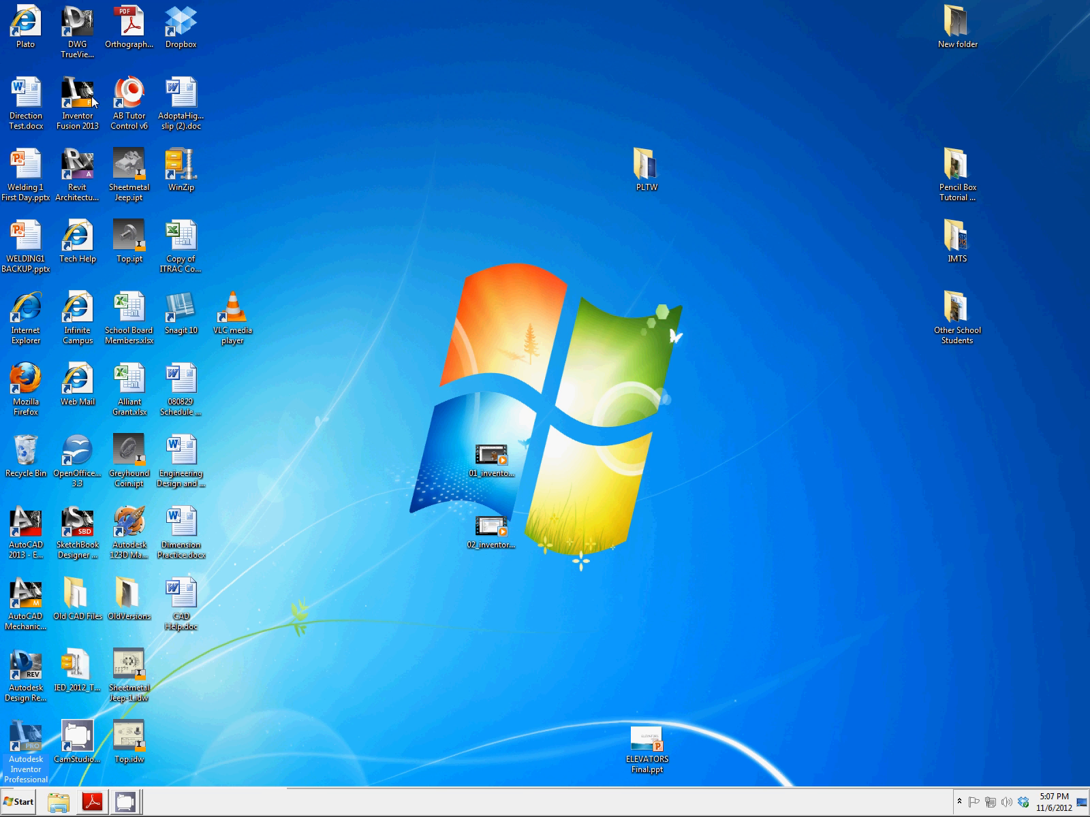
{"action": "mouse_move", "coordinate": [26, 739]}
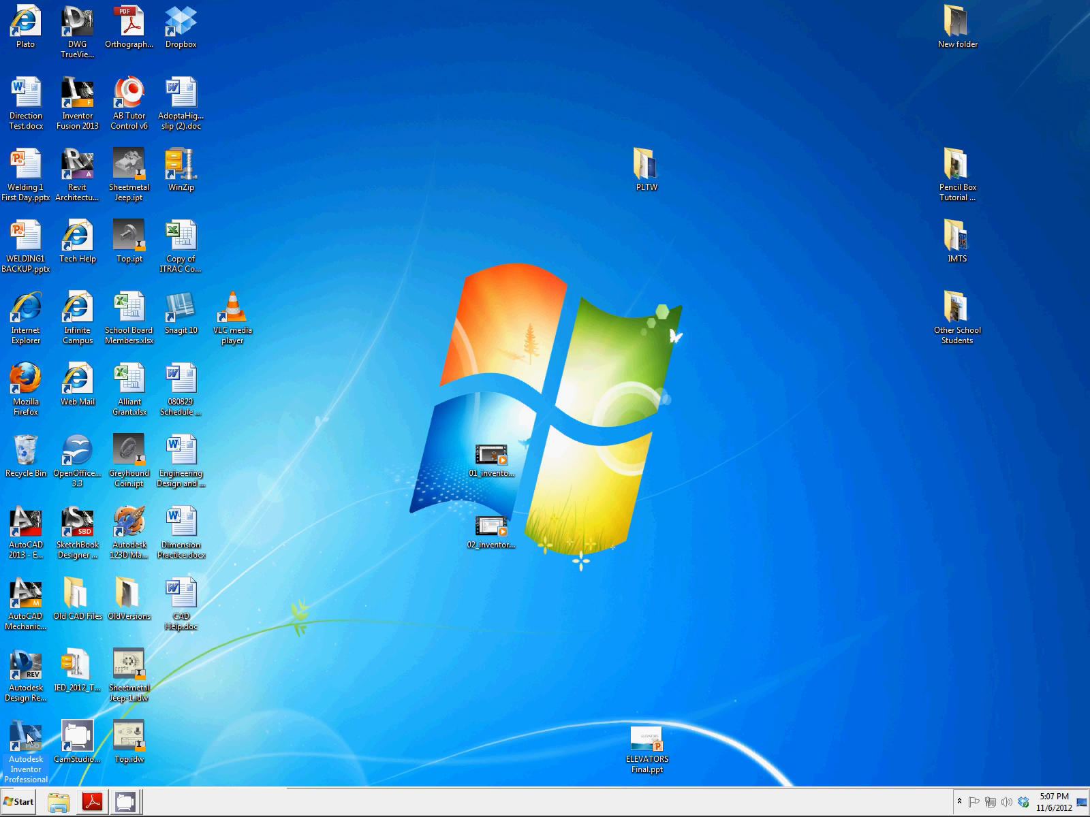
Step: Launch Inventor from the desktop shortcut and bring up the New file-type list with Part highlighted
{"action": "double_click", "coordinate": [26, 744]}
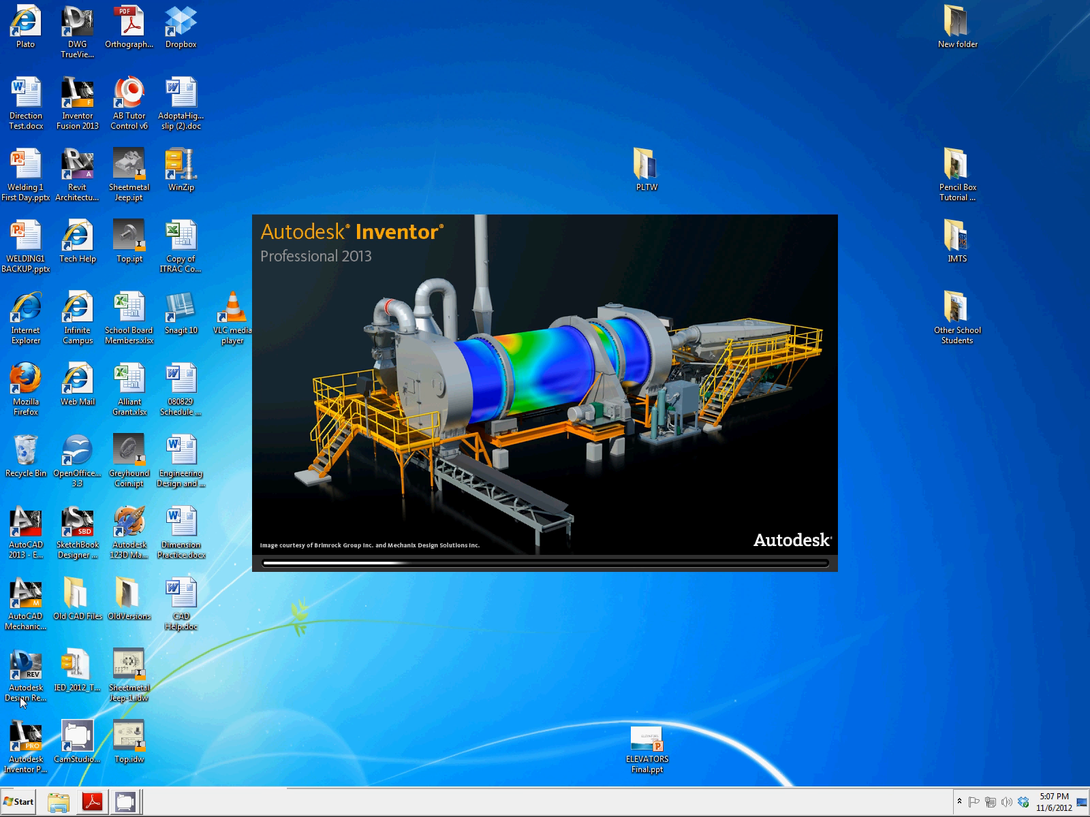
{"action": "mouse_move", "coordinate": [435, 552]}
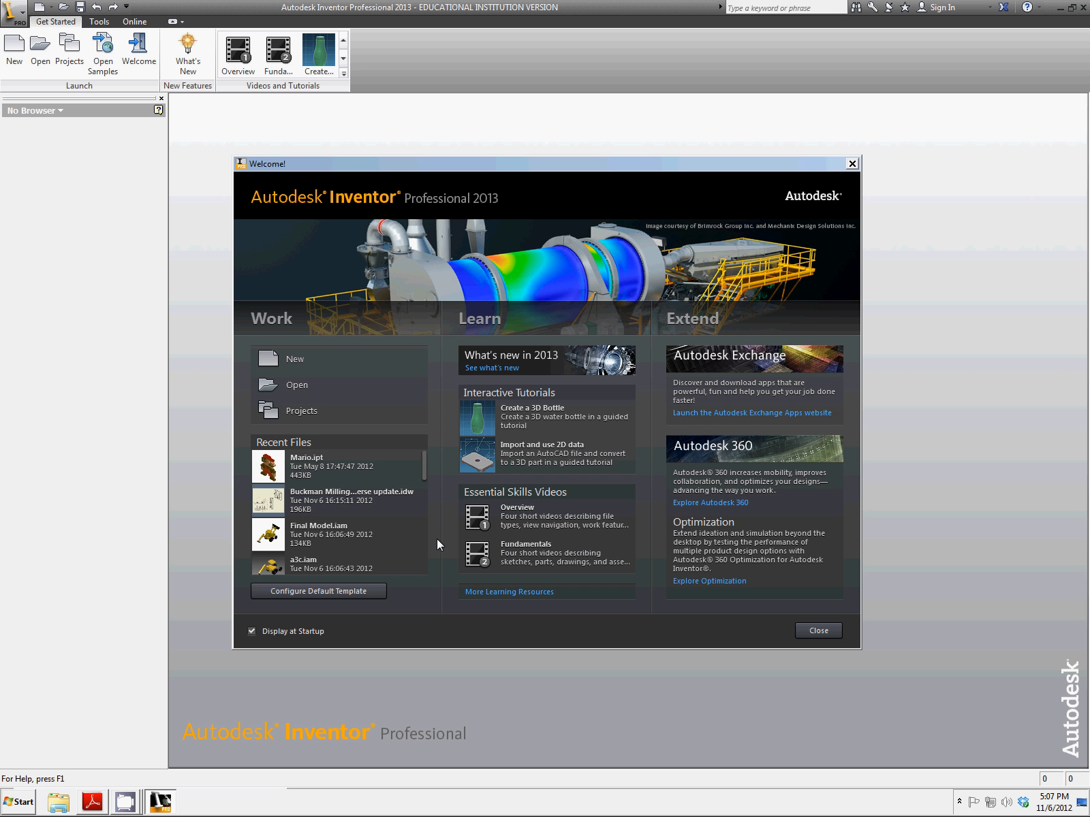
{"action": "mouse_move", "coordinate": [850, 164]}
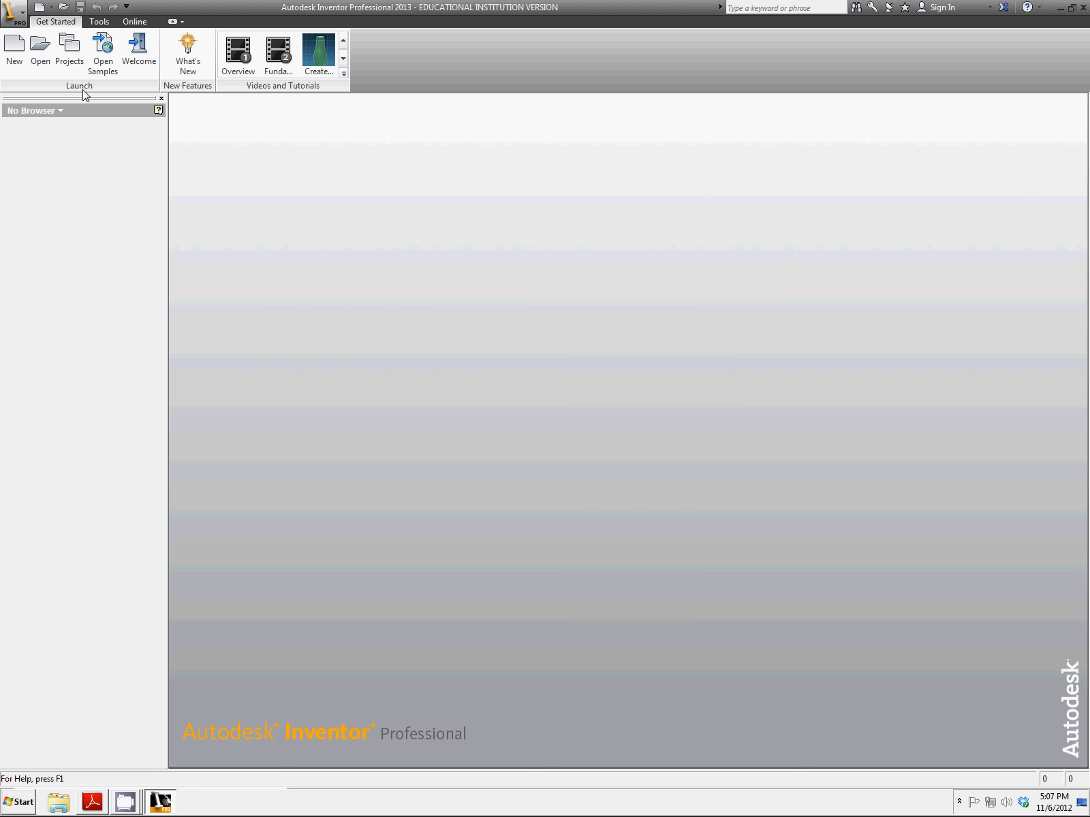
{"action": "left_click", "coordinate": [39, 7]}
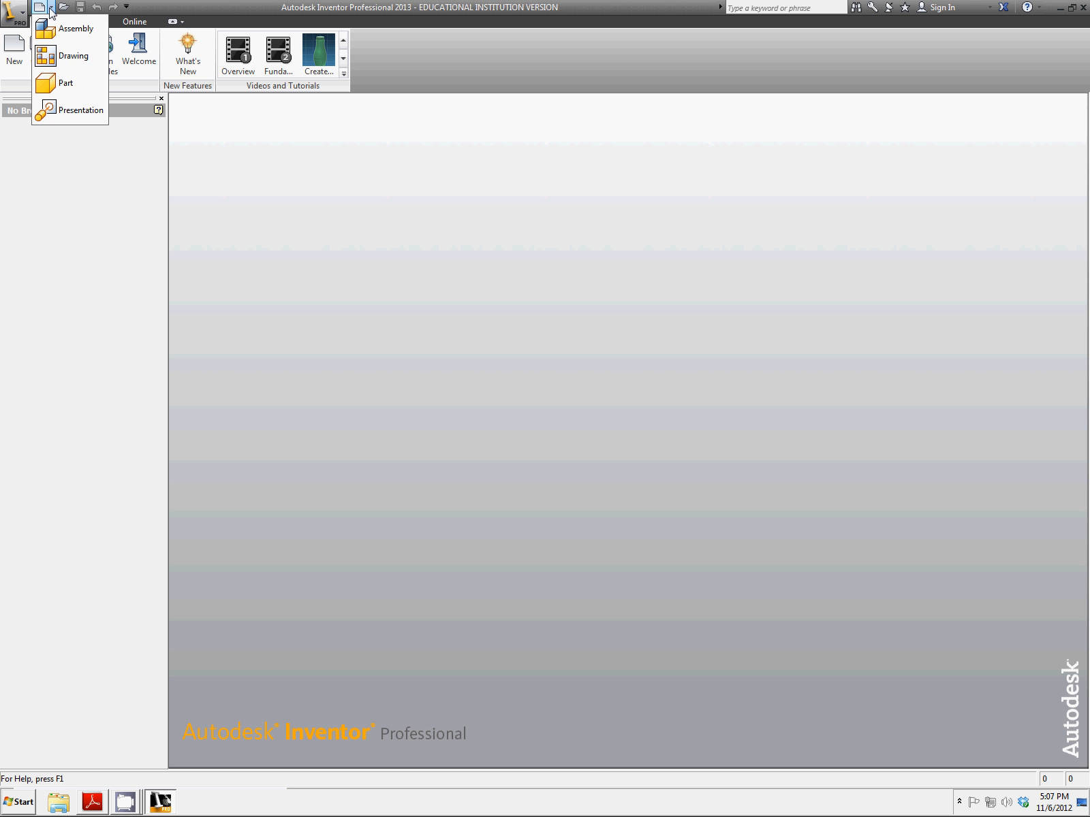
{"action": "mouse_move", "coordinate": [65, 83]}
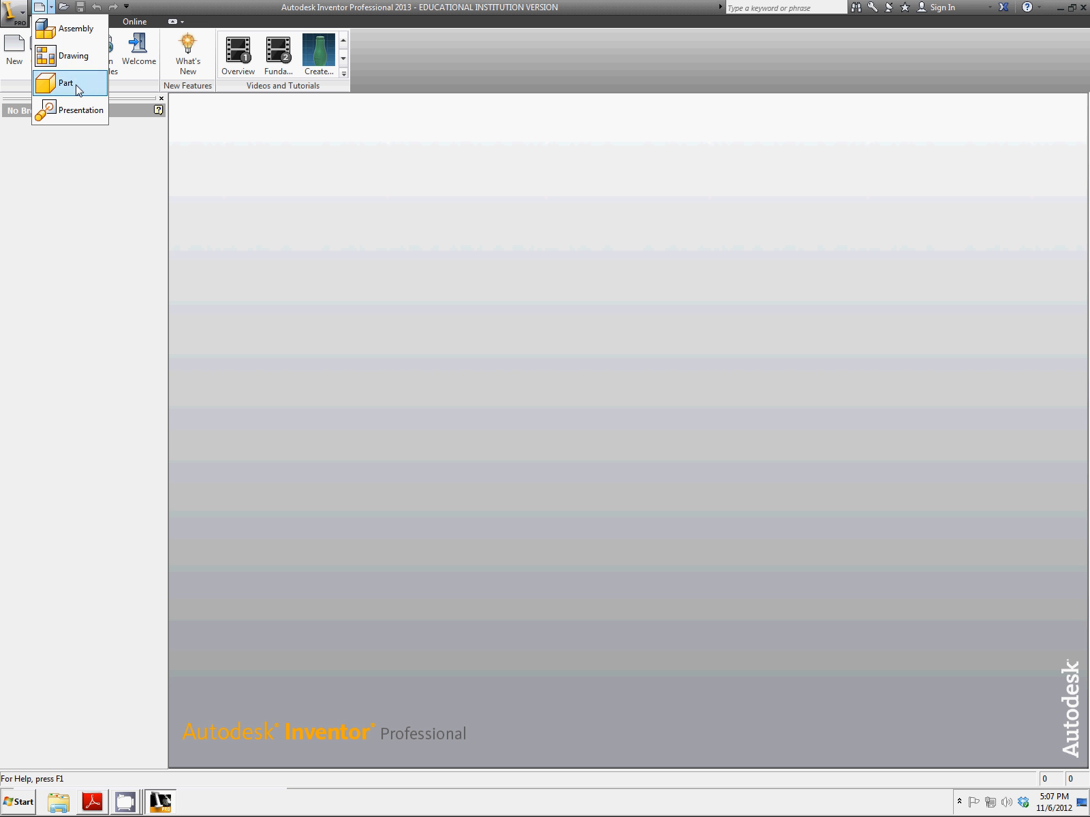